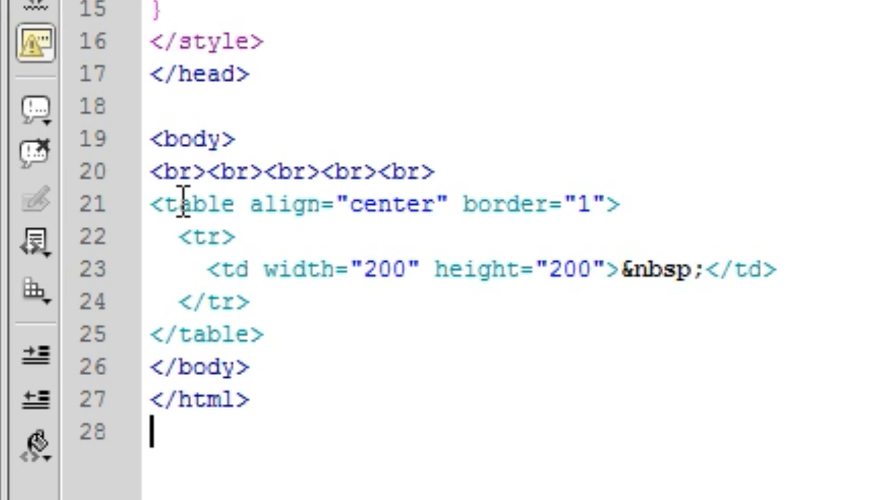
mouse_move(476, 203)
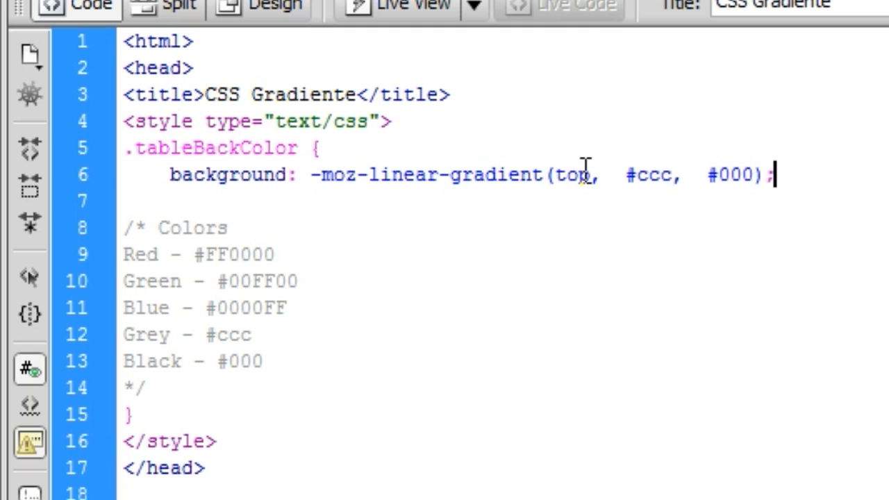
- Select the 'top' direction value in the -moz-linear-gradient(top, #ccc, #000) background rule
double_click(722, 174)
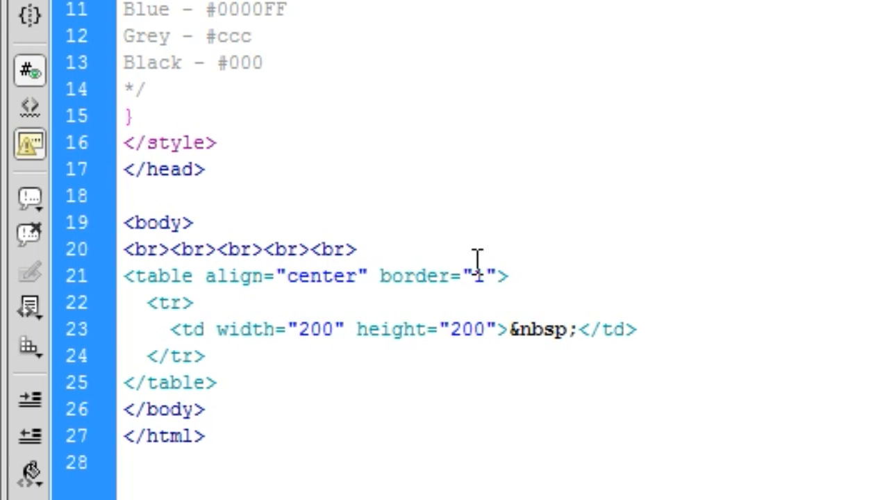
- Give the table class="" and choose tableBackColor from the code hints
text(class="")
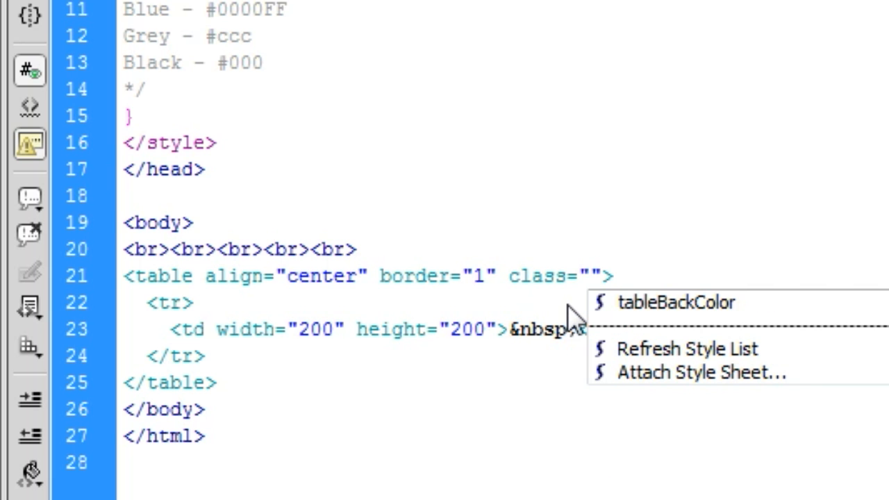
click(674, 303)
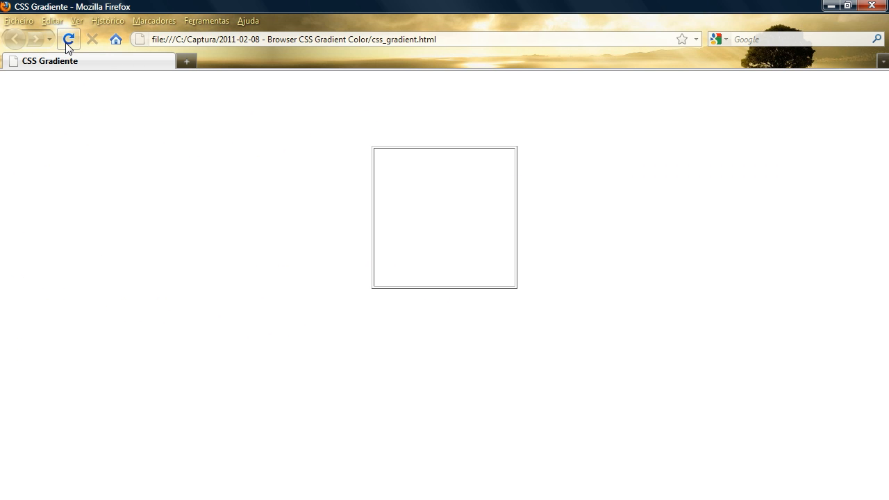
- Reload the CSS Gradiente page in Firefox to check the table styling
click(68, 39)
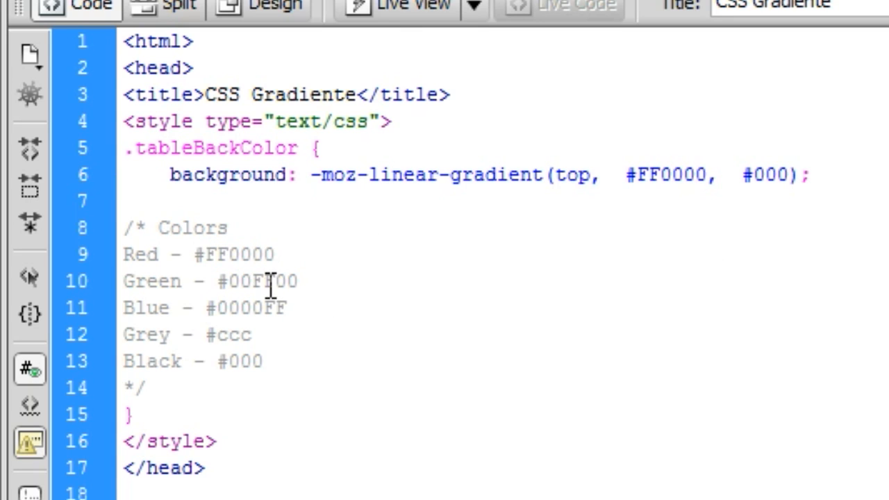
- Change the gradient's end colour to #0000FF, copying the code from the colour notes
double_click(260, 281)
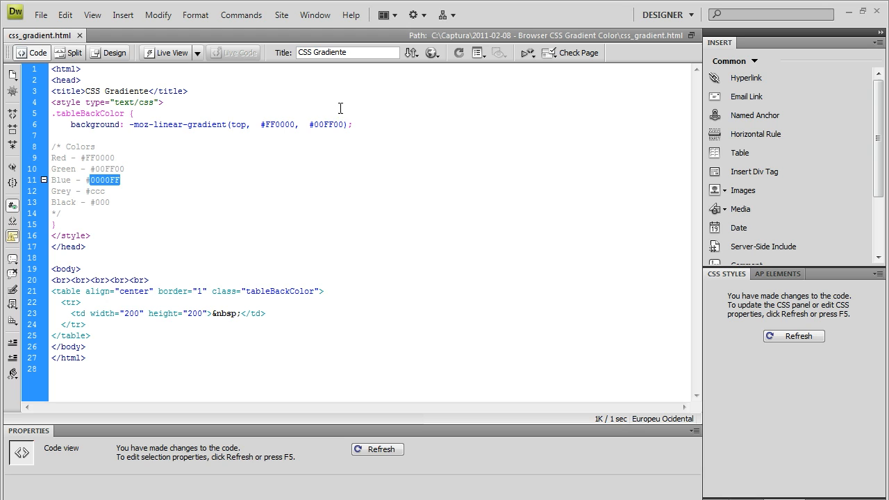
text(0000FF)
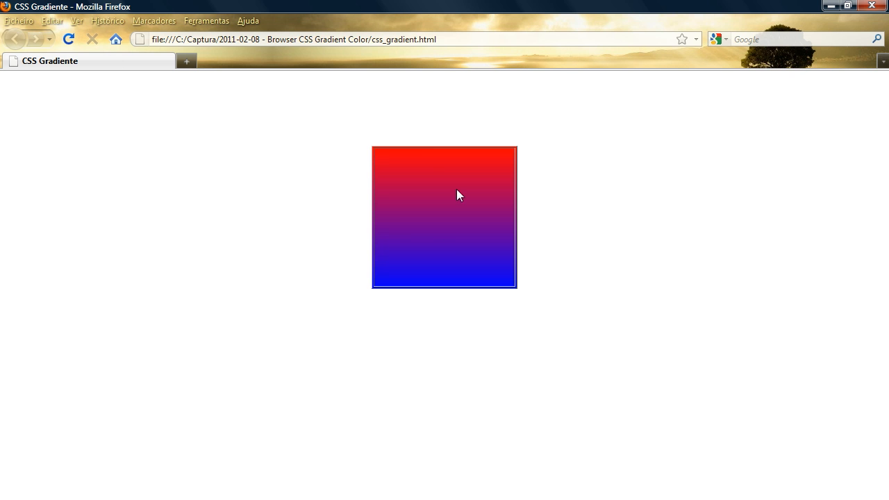
mouse_move(523, 373)
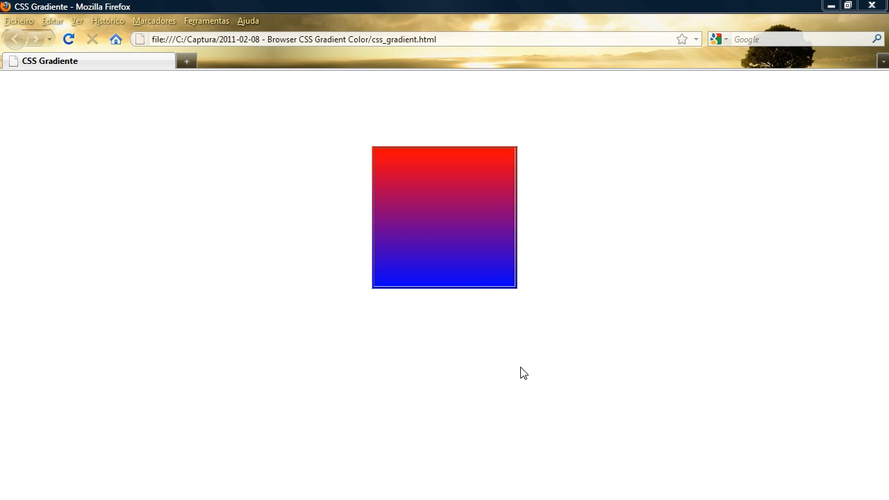